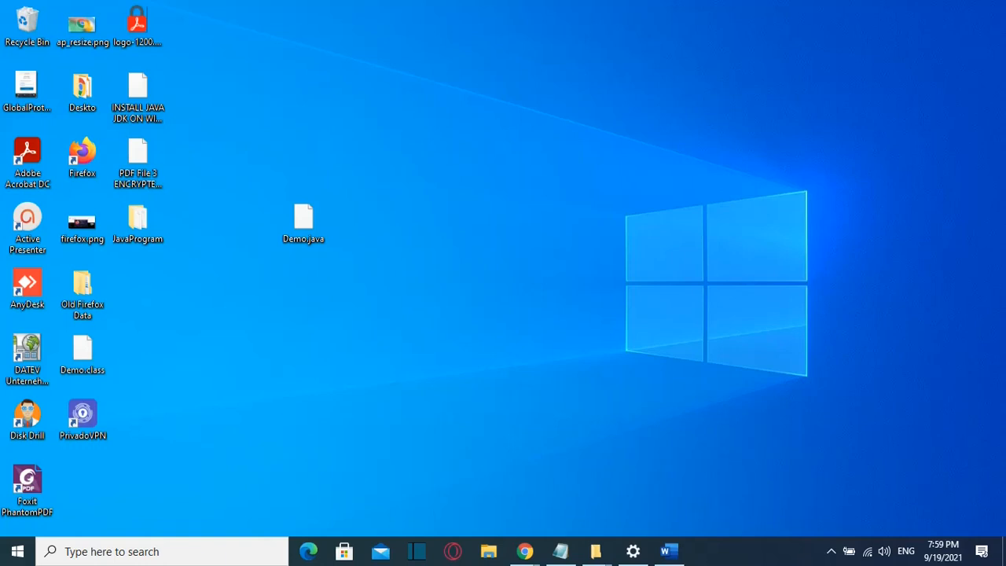
{"action": "mouse_move", "coordinate": [535, 498]}
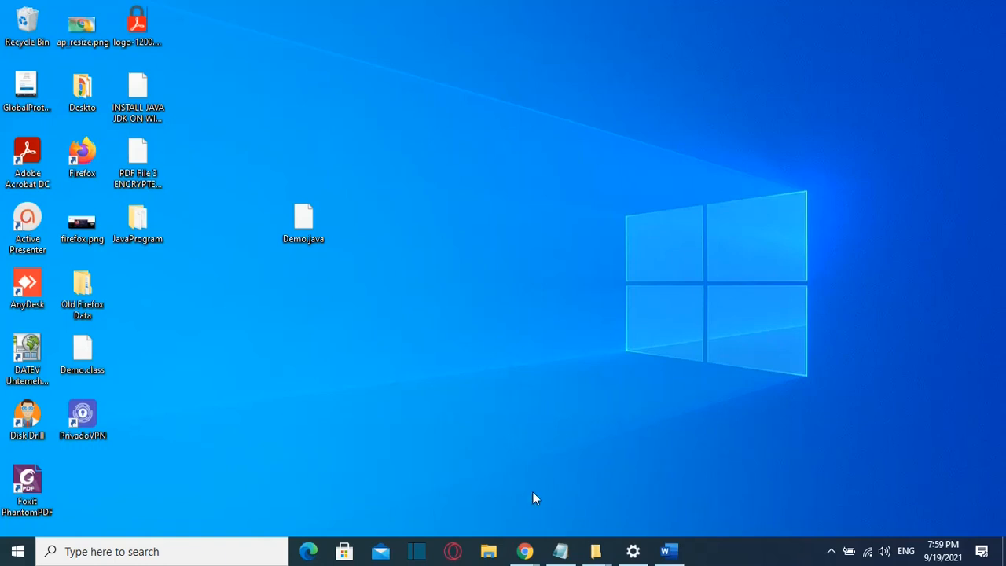
Step: Start a JavaProgram.rar archive from the desktop JavaProgram folder's 'Add to archive...' option
{"action": "left_click", "coordinate": [523, 551]}
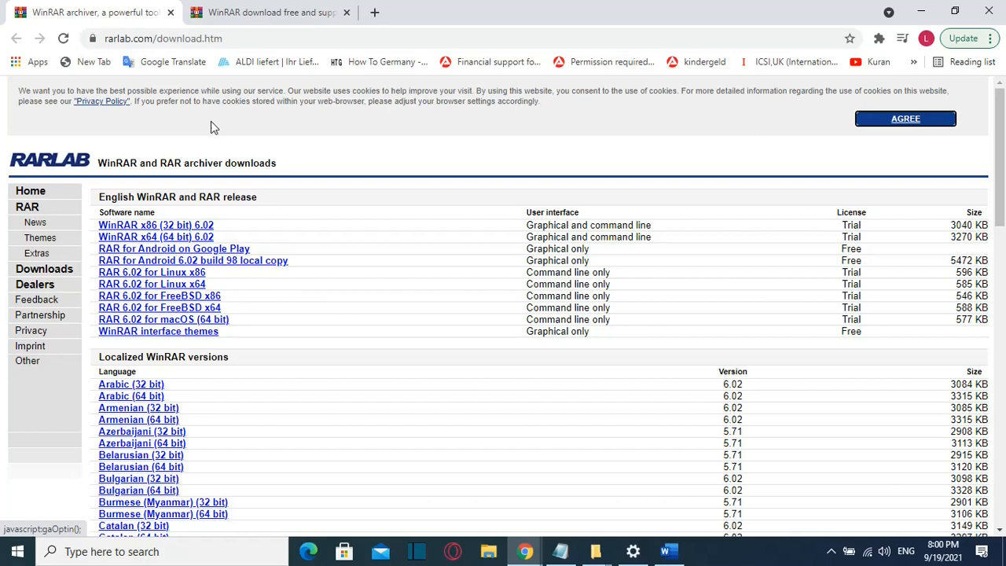
{"action": "mouse_move", "coordinate": [155, 236]}
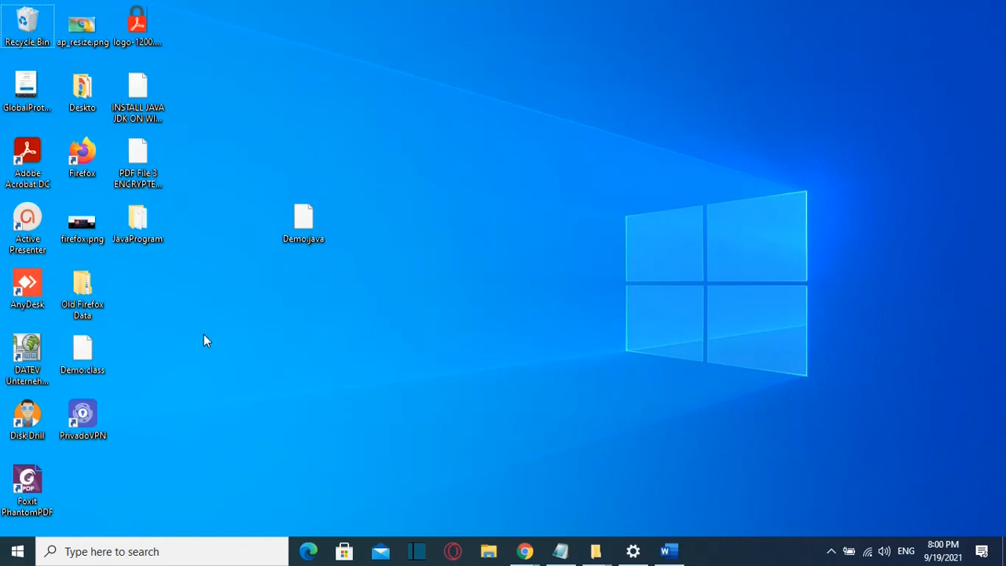
{"action": "mouse_move", "coordinate": [138, 224]}
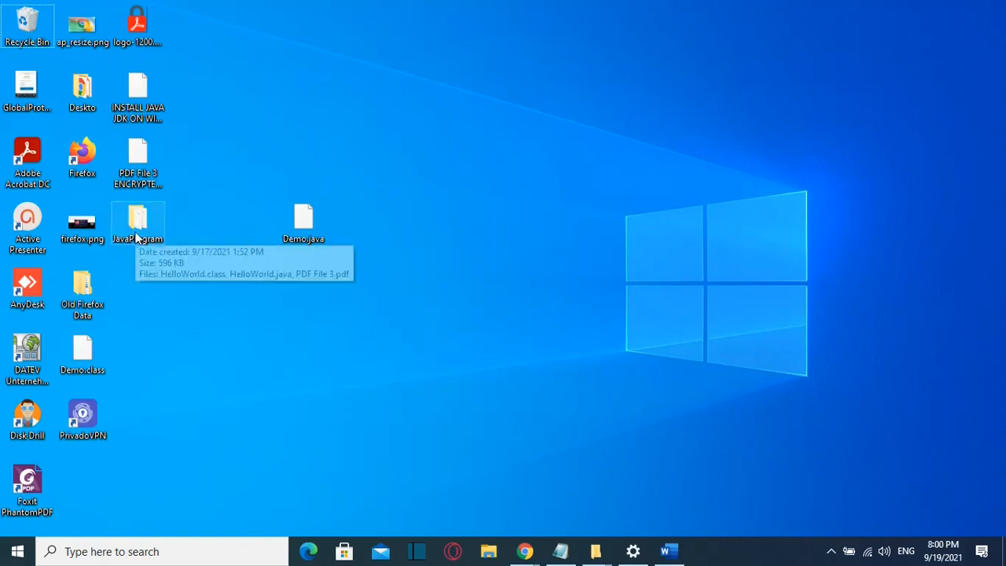
{"action": "mouse_move", "coordinate": [151, 247]}
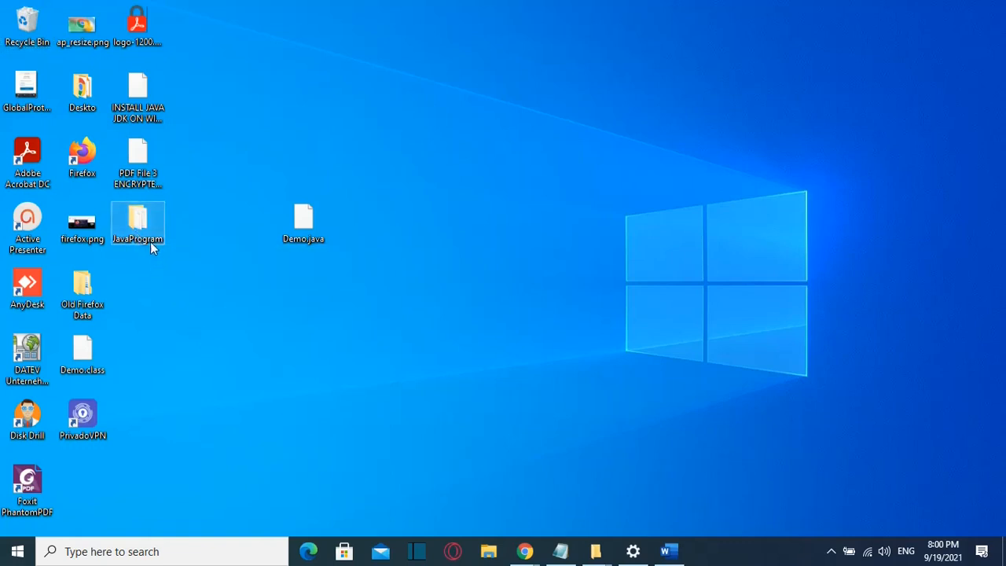
{"action": "mouse_move", "coordinate": [139, 220]}
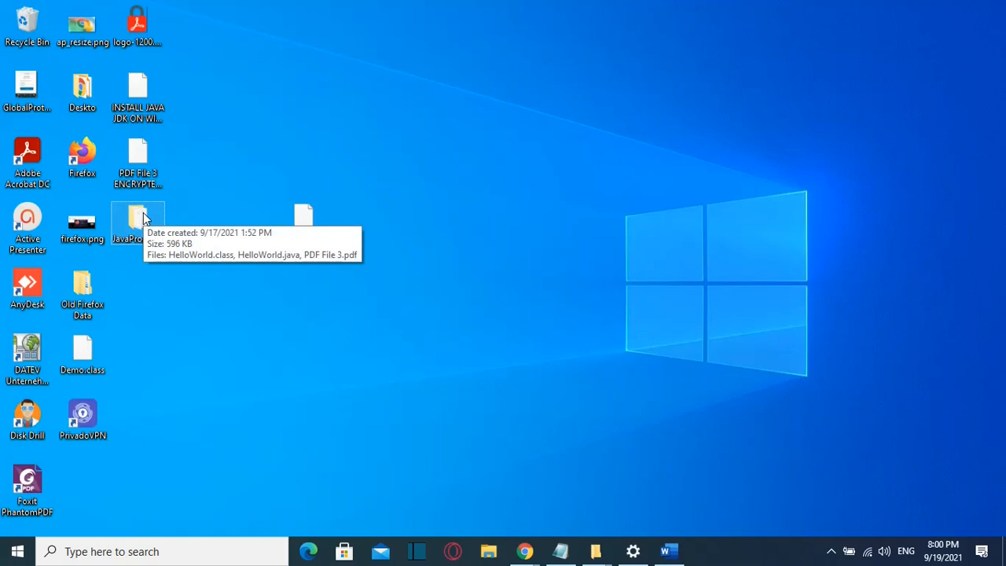
{"action": "right_click", "coordinate": [137, 216]}
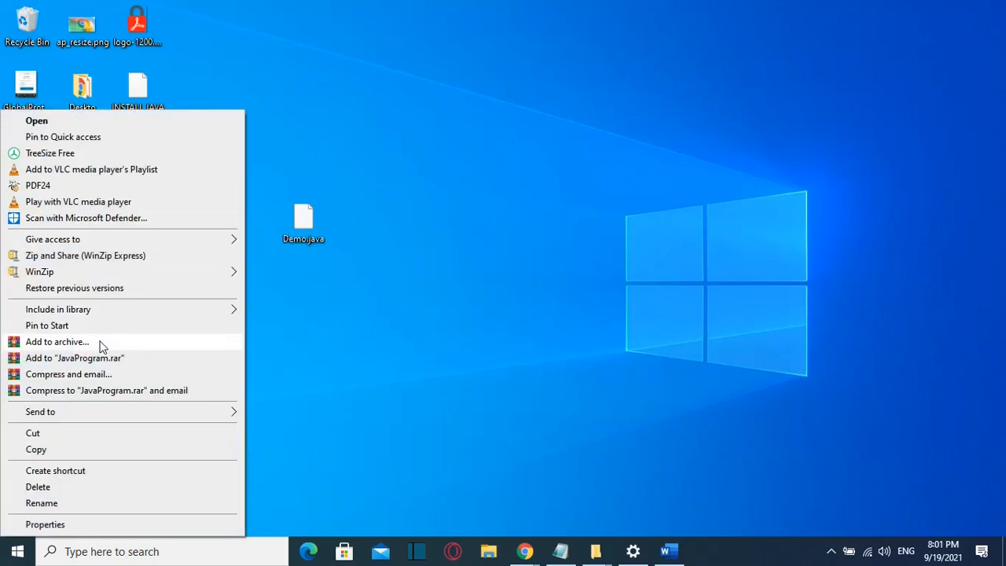
{"action": "left_click", "coordinate": [57, 341]}
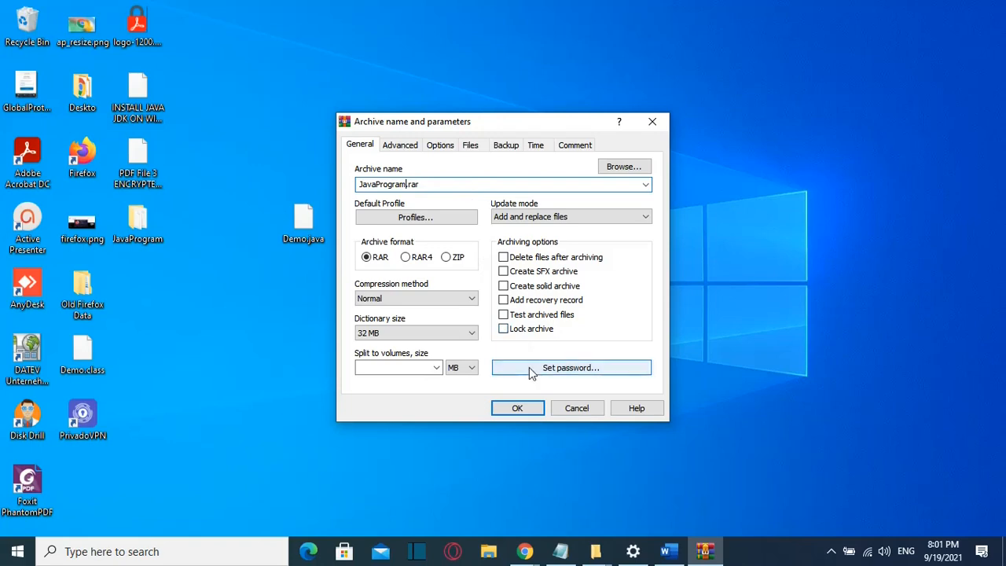
Step: Set and confirm an archive password, then create JavaProgram.rar on the desktop
{"action": "left_click", "coordinate": [570, 367]}
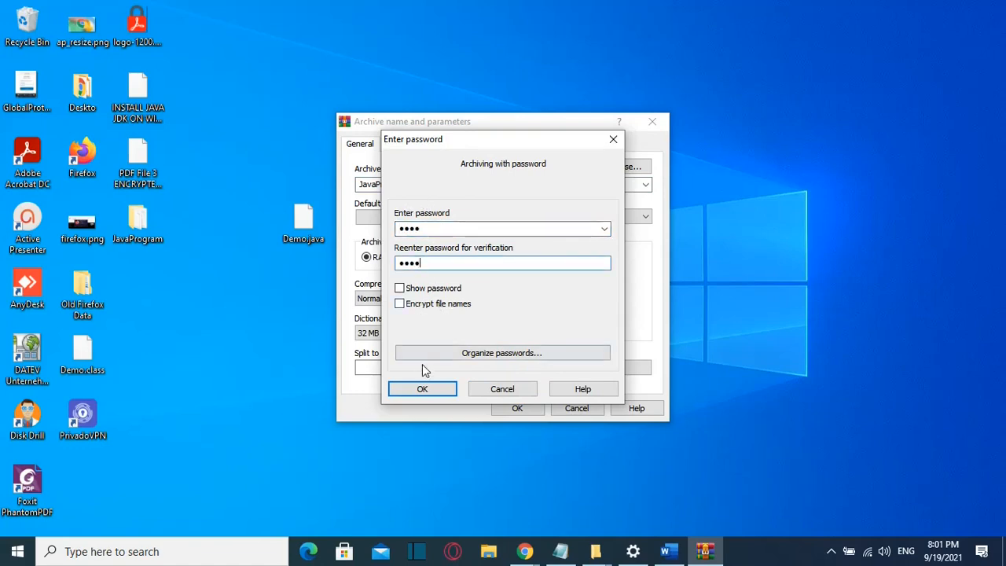
{"action": "left_click", "coordinate": [422, 388]}
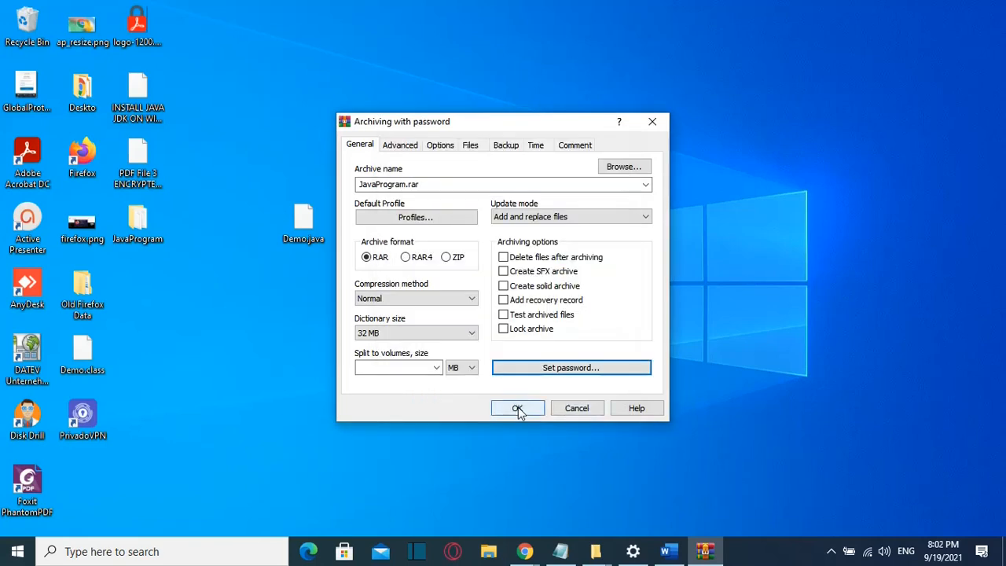
{"action": "left_click", "coordinate": [517, 408]}
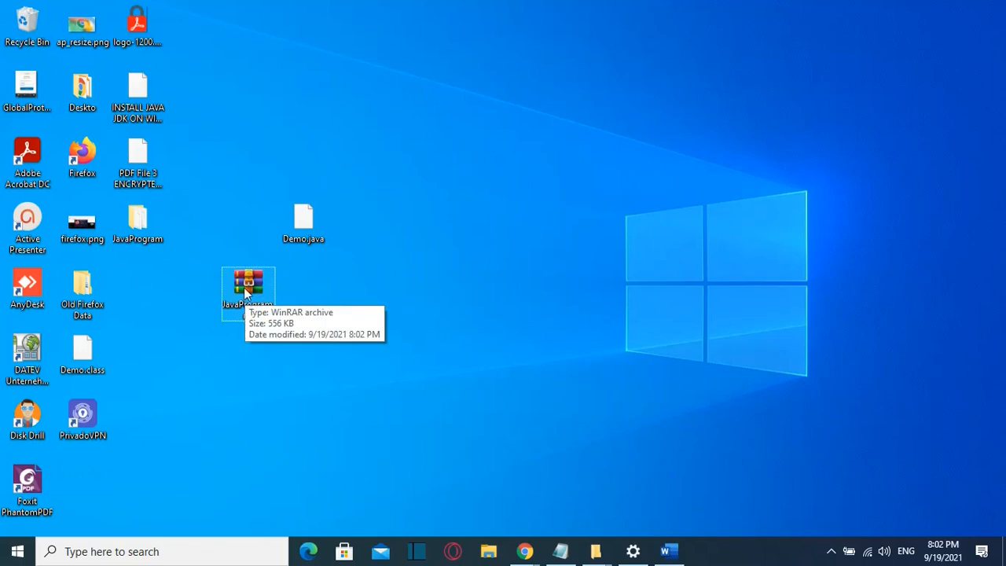
{"action": "mouse_move", "coordinate": [199, 310]}
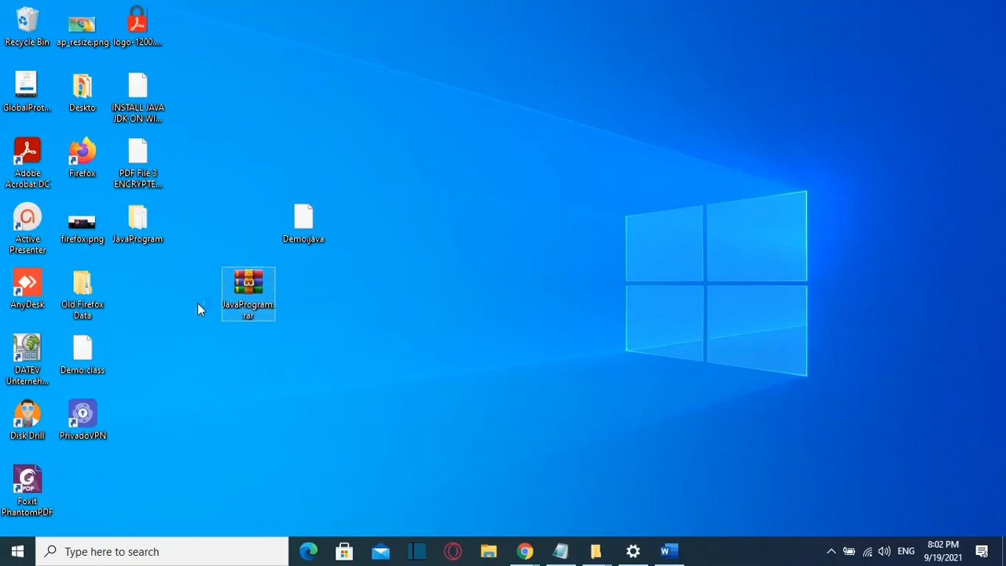
Step: Open JavaProgram.rar, try opening HelloWorld.class, and cancel its password prompt
{"action": "double_click", "coordinate": [248, 291]}
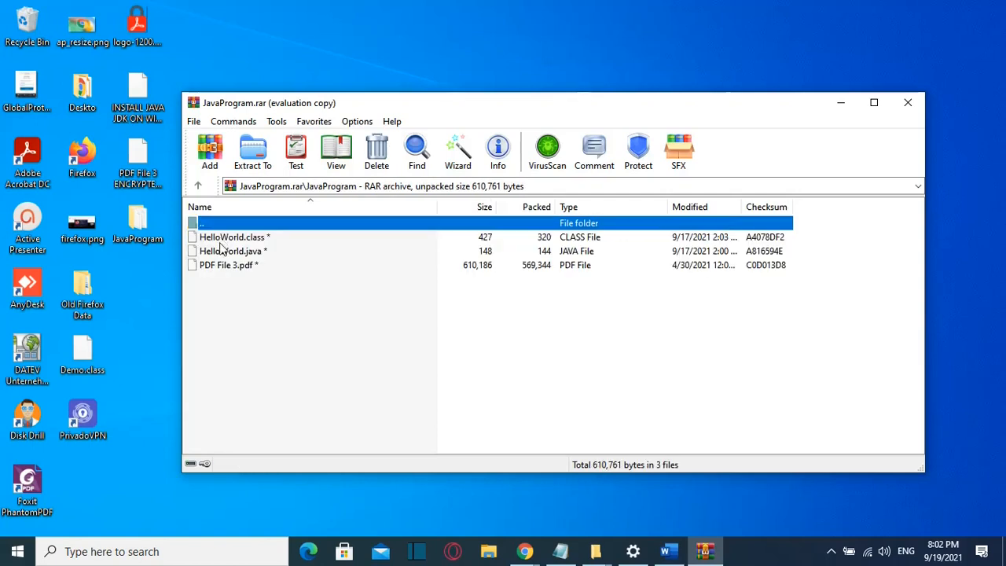
{"action": "left_click", "coordinate": [231, 237]}
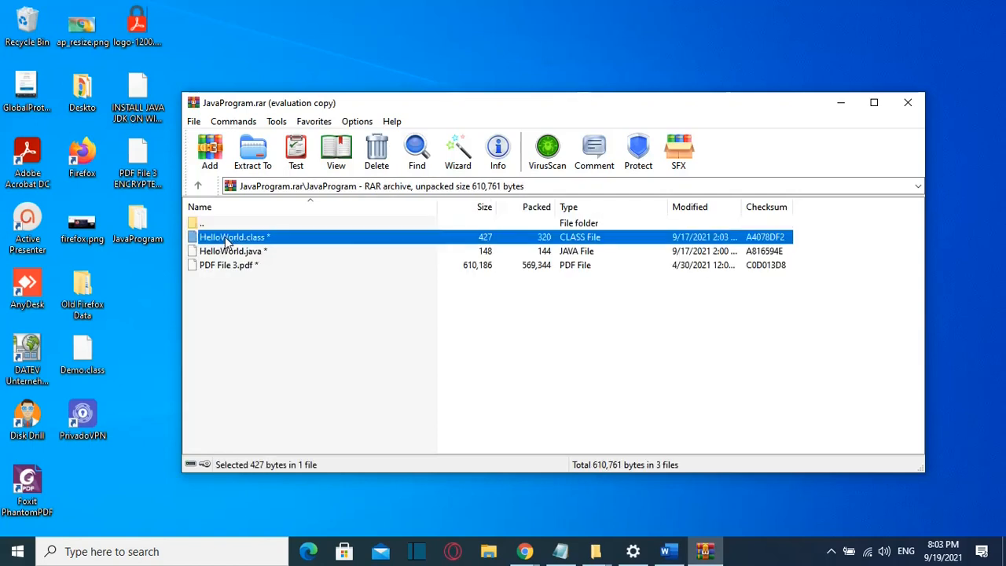
{"action": "double_click", "coordinate": [231, 236]}
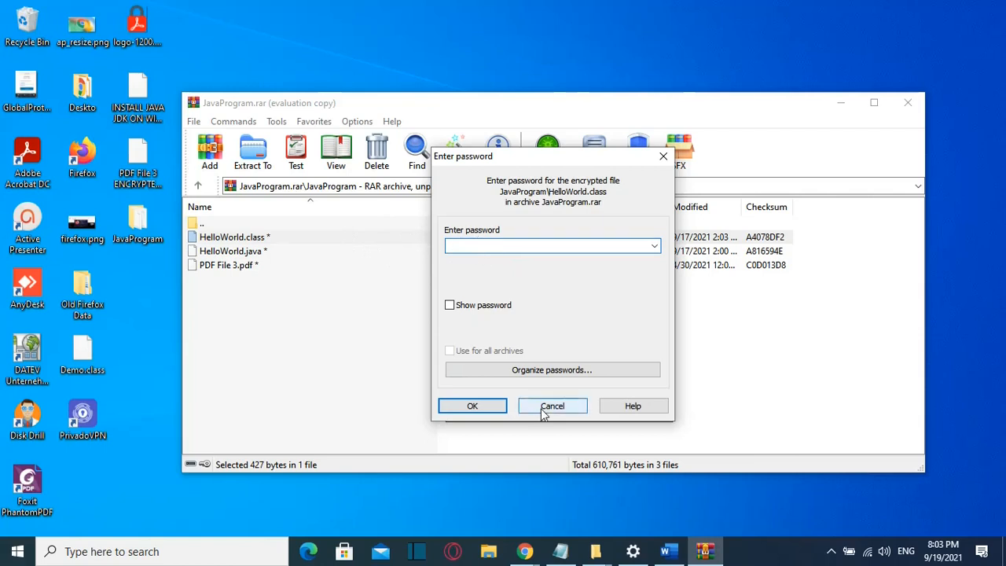
{"action": "left_click", "coordinate": [552, 405]}
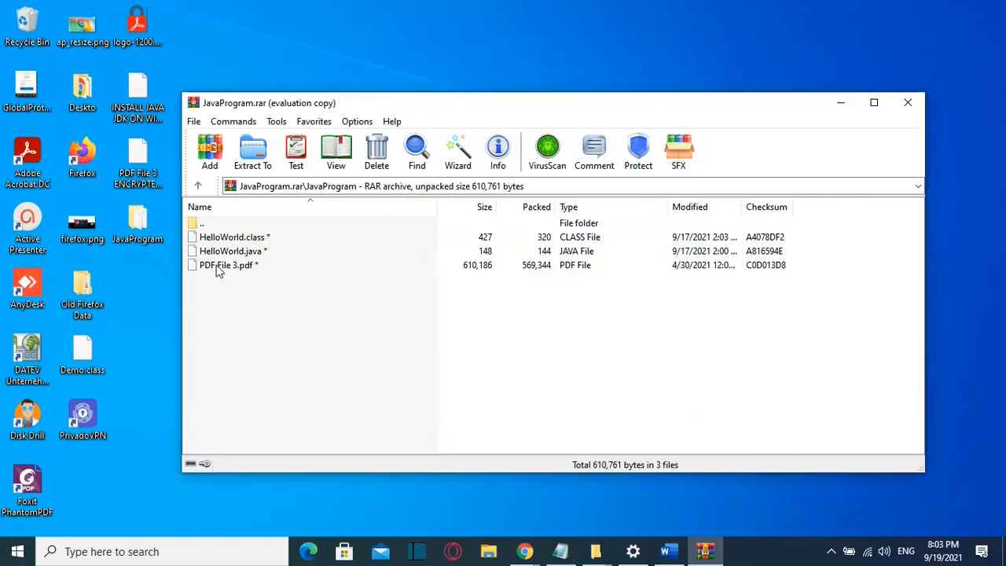
Step: Open PDF File 3.pdf from the archive by entering the archive password
{"action": "double_click", "coordinate": [228, 265]}
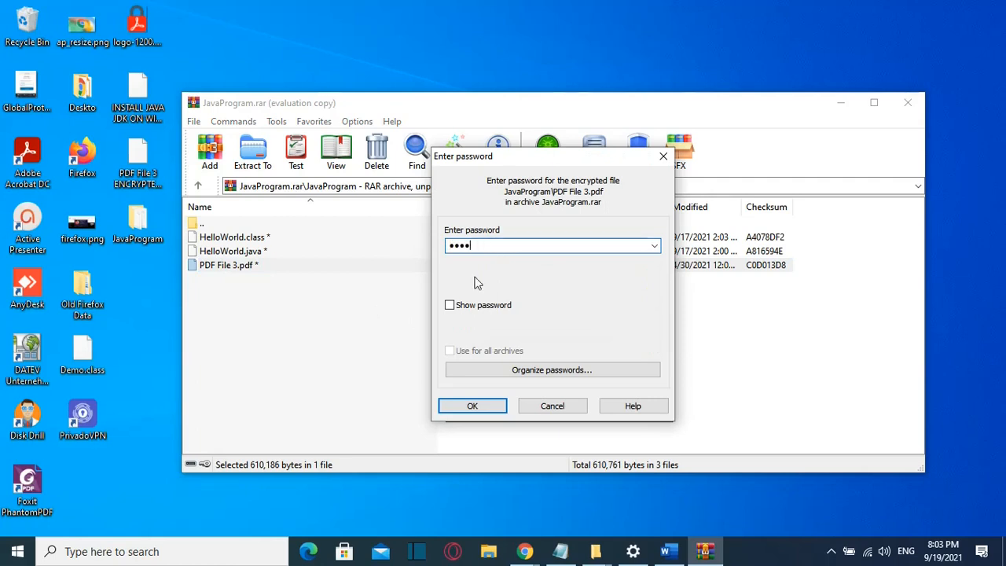
{"action": "mouse_move", "coordinate": [470, 273]}
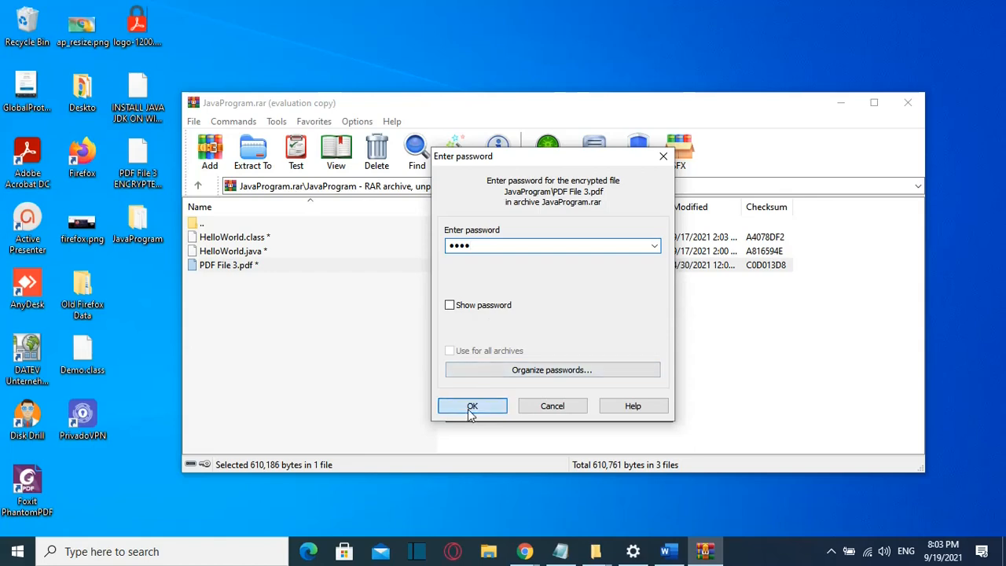
{"action": "left_click", "coordinate": [472, 406]}
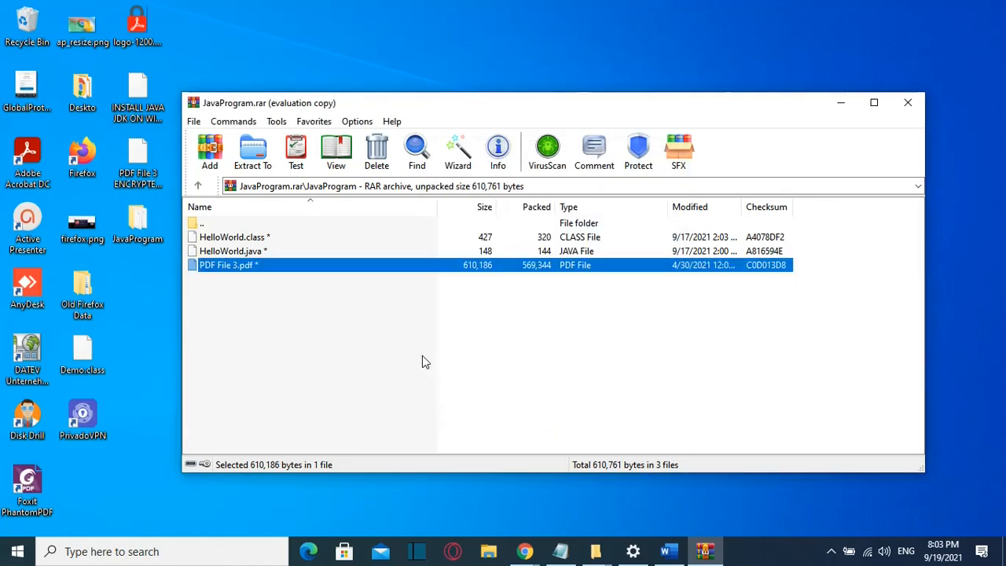
{"action": "double_click", "coordinate": [228, 265]}
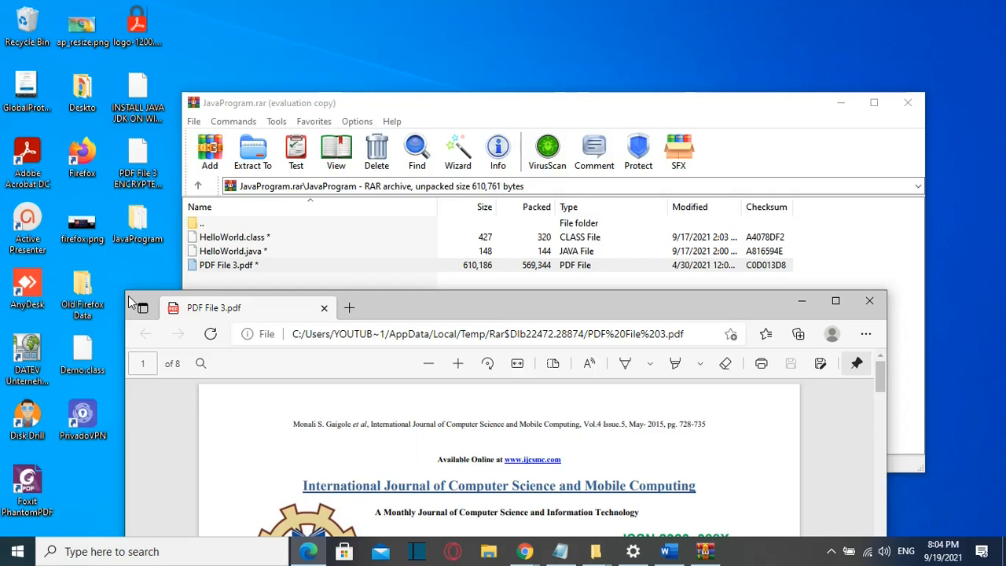
{"action": "mouse_move", "coordinate": [861, 320]}
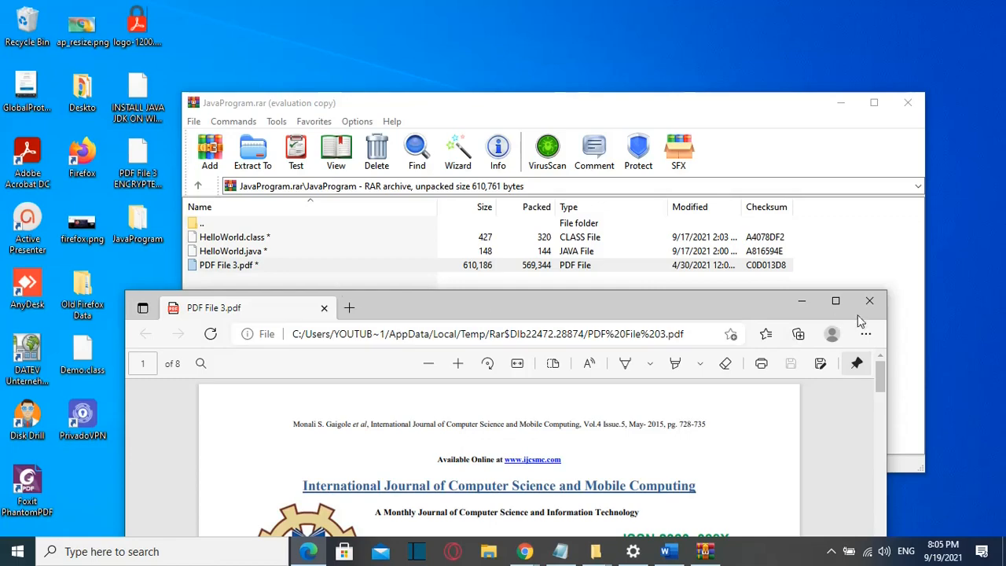